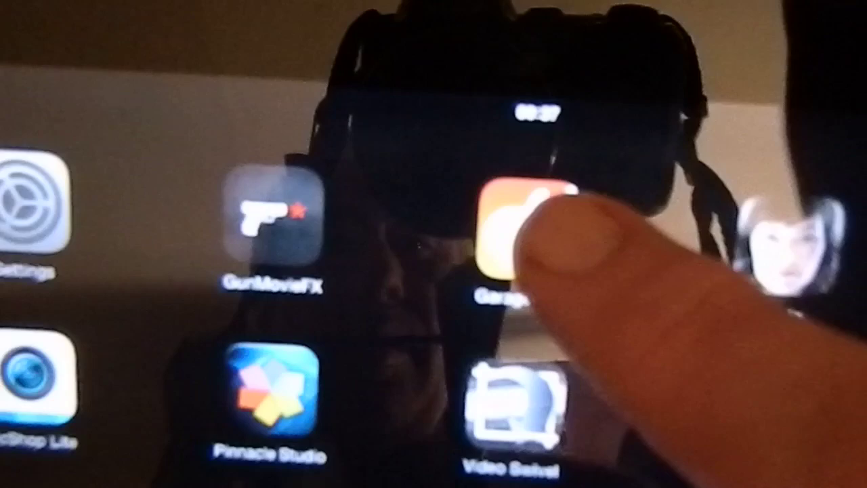
Launch GarageBand from the iPad home screen
left_click(515, 231)
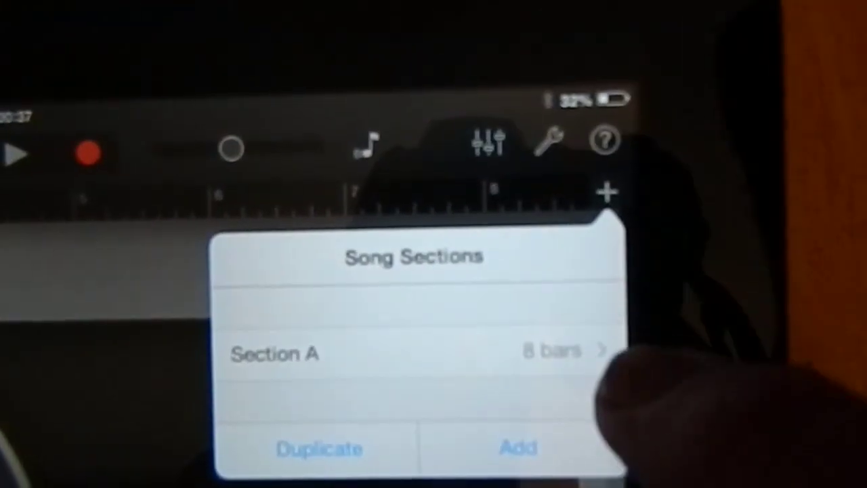
Open the length settings for Section A from the Song Sections list
left_click(413, 352)
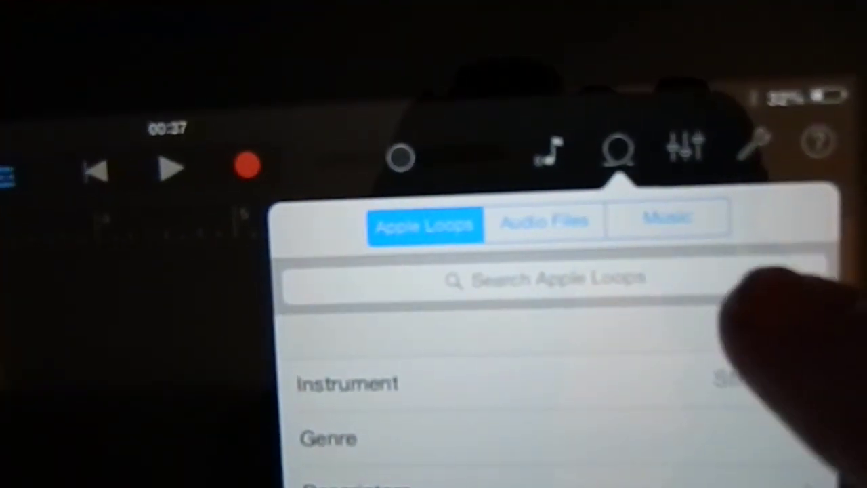
Browse the Music library's Songs list to pick a song for the timeline
left_click(667, 217)
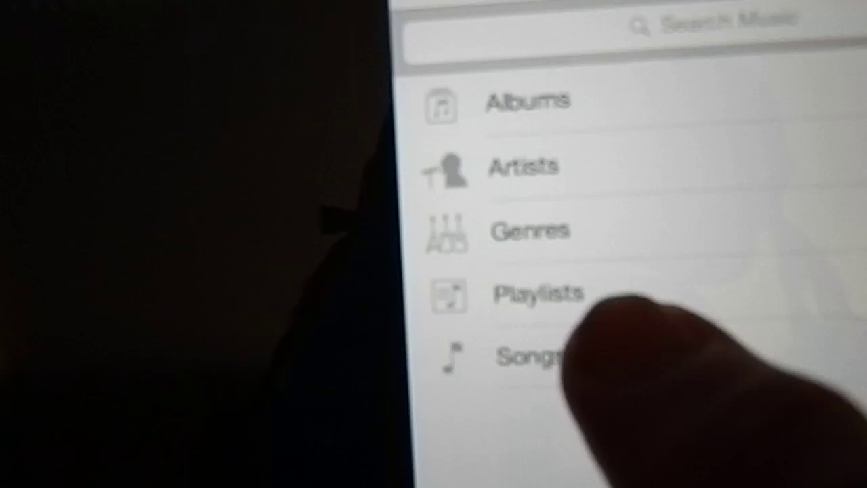
left_click(539, 292)
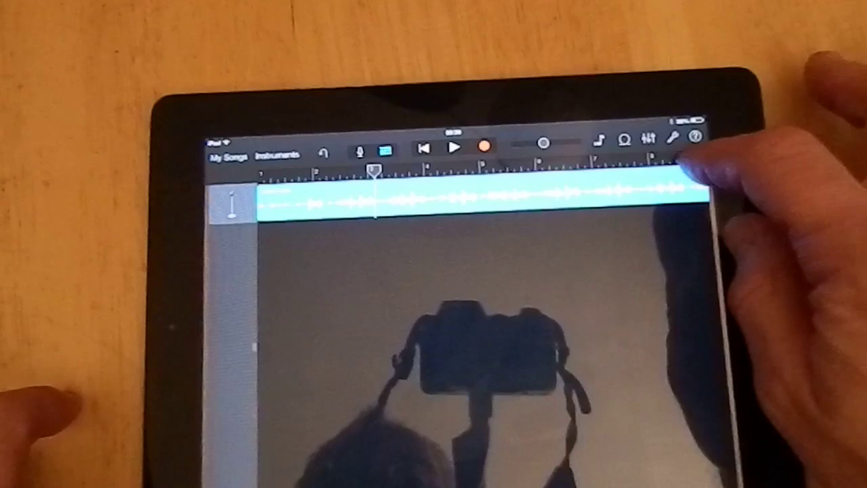
Leave the imported track and reopen the browser for loops and music
left_click(697, 156)
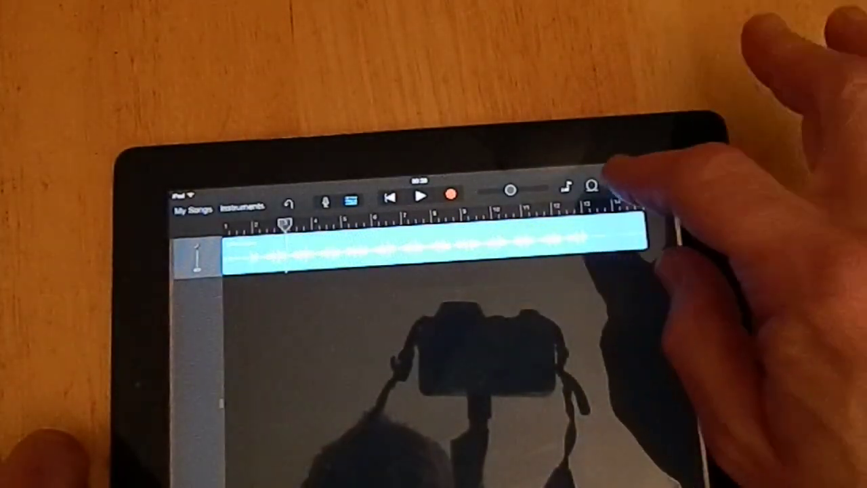
left_click(594, 190)
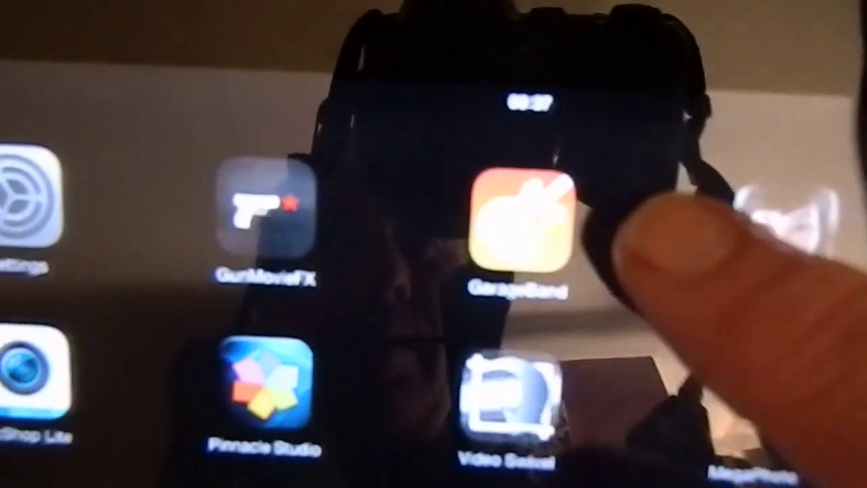
Relaunch GarageBand, turn on Automatic length for Section A, return to Tracks view
left_click(522, 216)
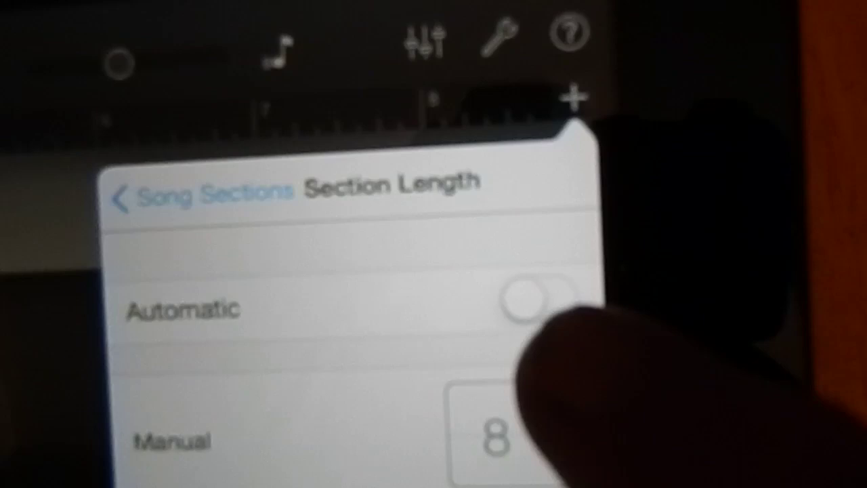
left_click(540, 298)
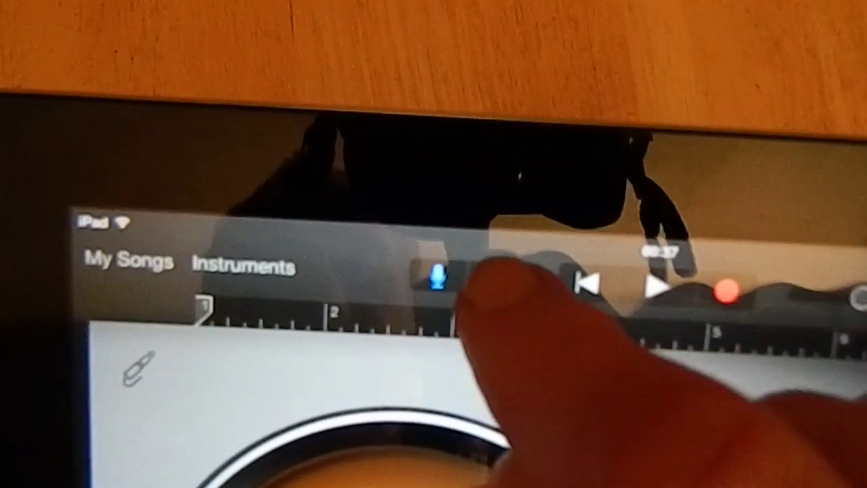
left_click(610, 140)
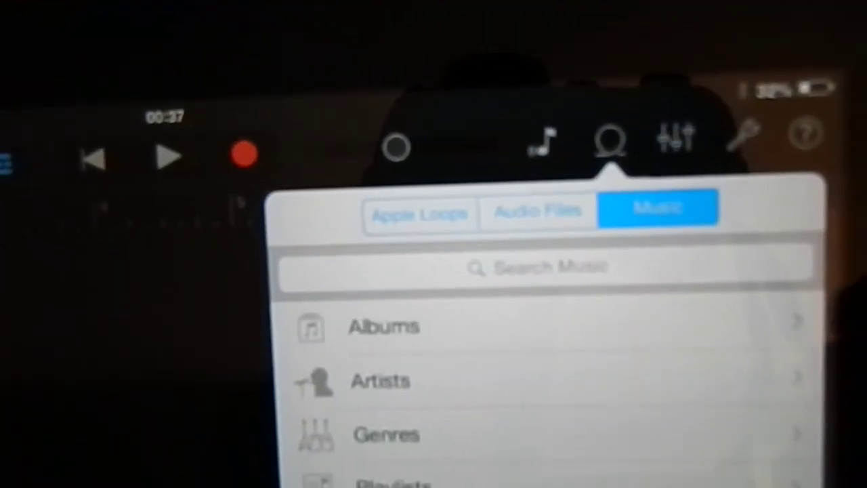